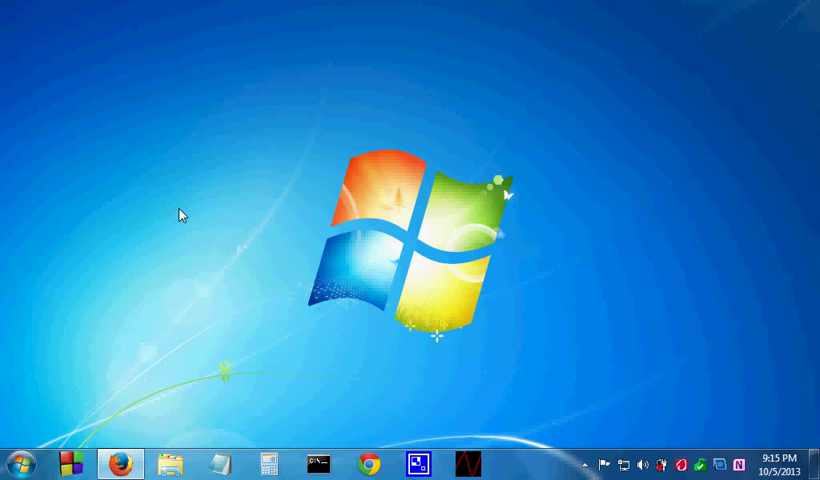
pyautogui.moveTo(588, 356)
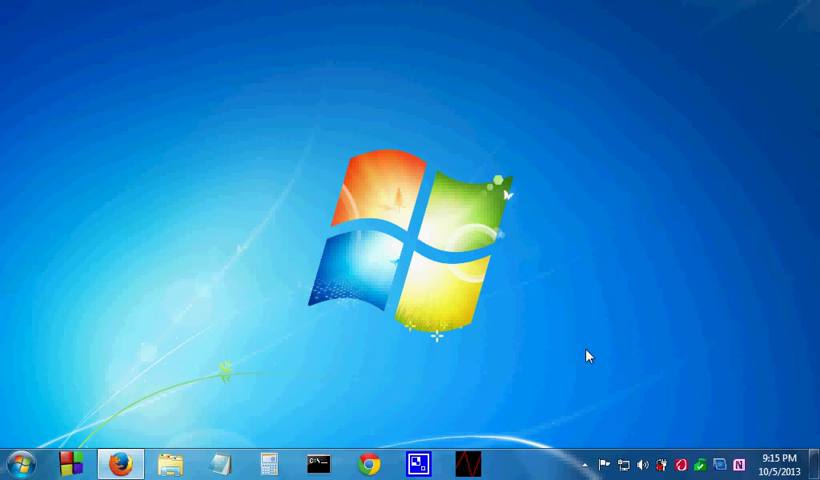
pyautogui.moveTo(624, 422)
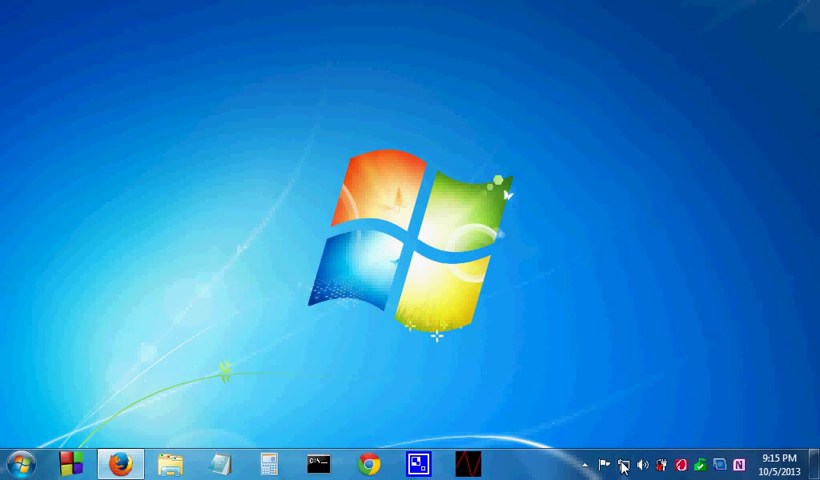
pyautogui.moveTo(620, 308)
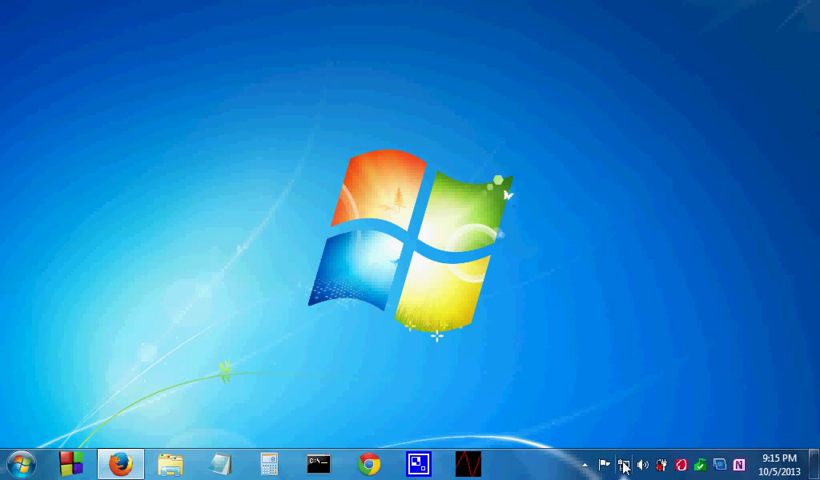
pyautogui.moveTo(640, 456)
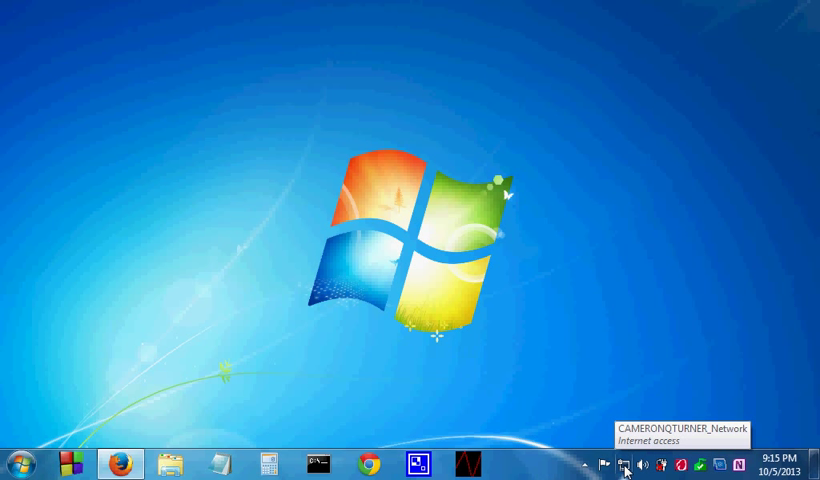
# Bring up the network tray icon's menu to reach the Network and Sharing Center
pyautogui.rightClick(628, 460)
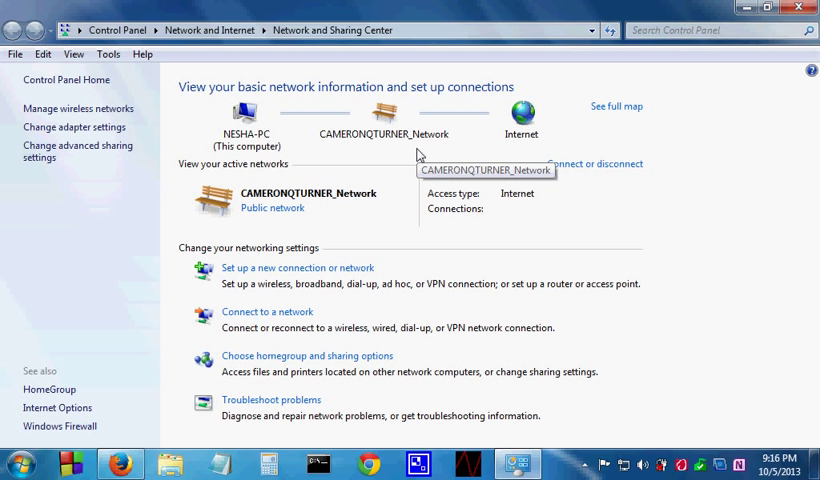
pyautogui.moveTo(420, 156)
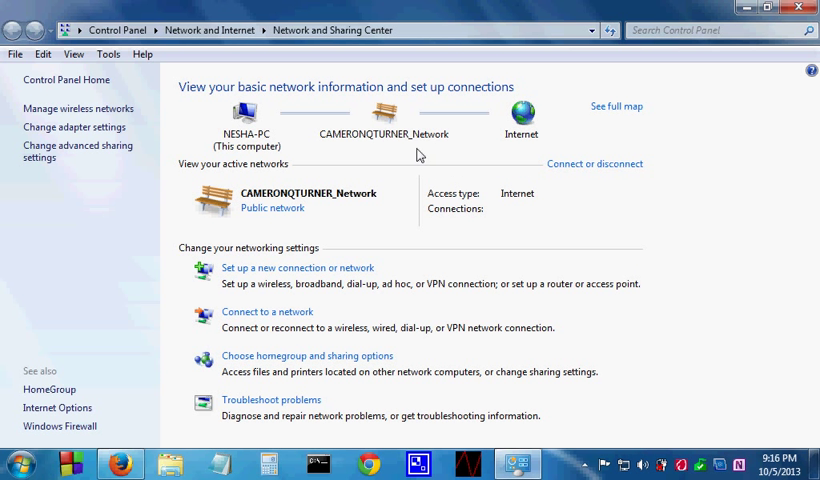
pyautogui.moveTo(36, 214)
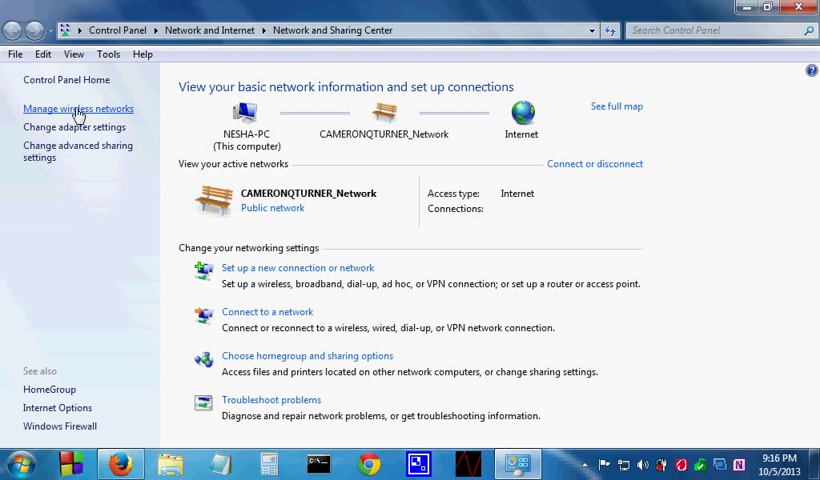
# Go to Manage wireless networks from the Network and Sharing Center's left pane
pyautogui.click(80, 108)
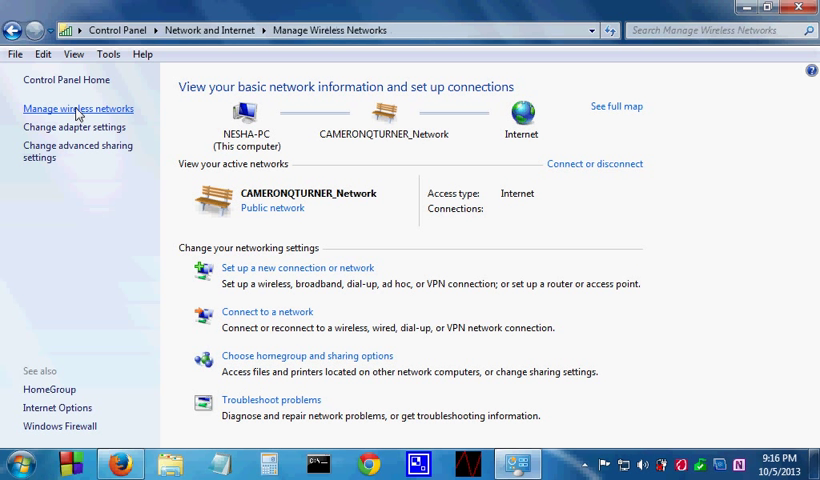
pyautogui.click(76, 108)
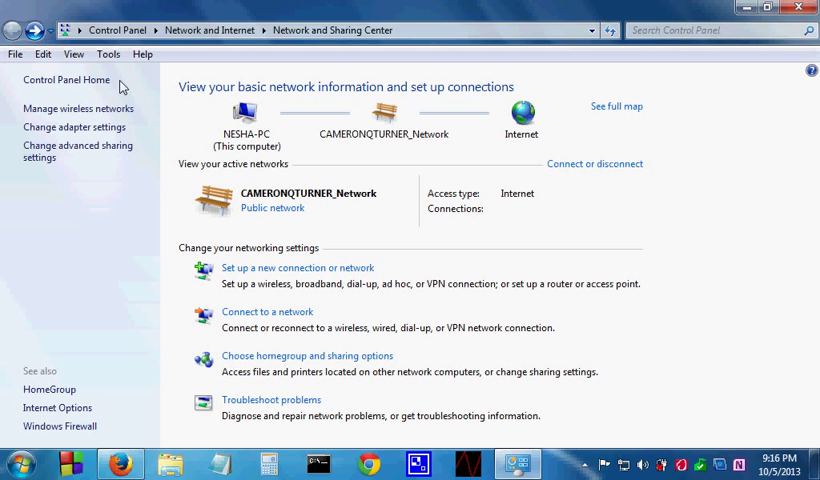
pyautogui.moveTo(428, 150)
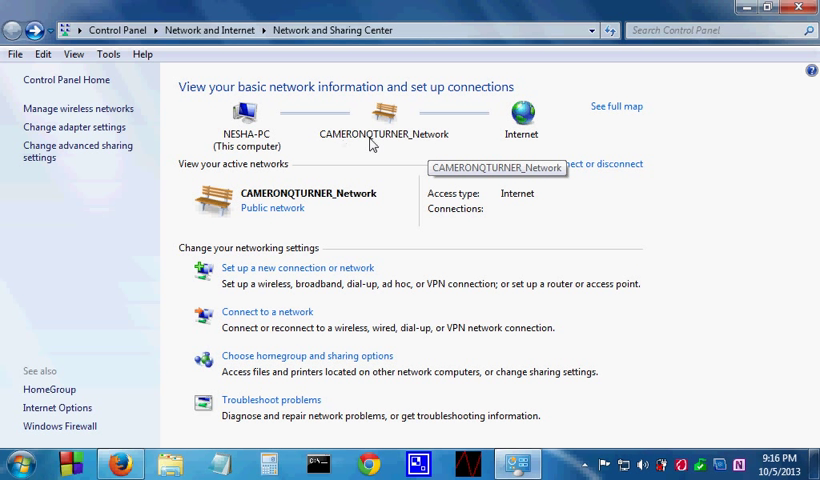
pyautogui.moveTo(388, 144)
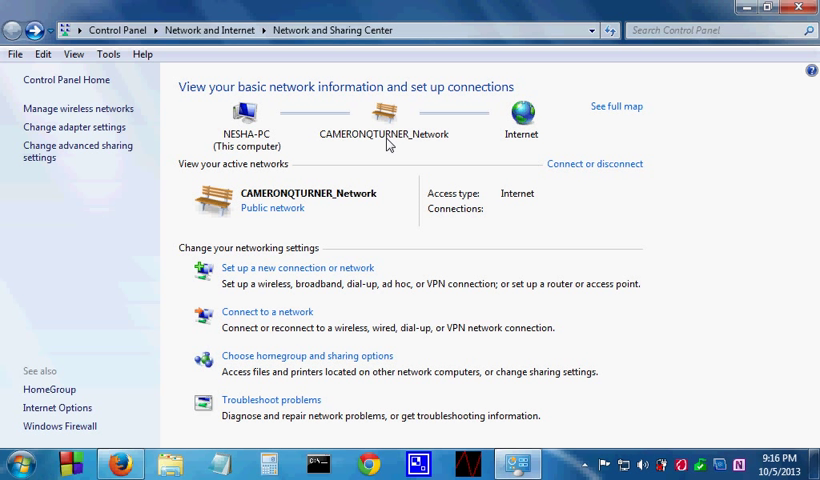
pyautogui.moveTo(436, 156)
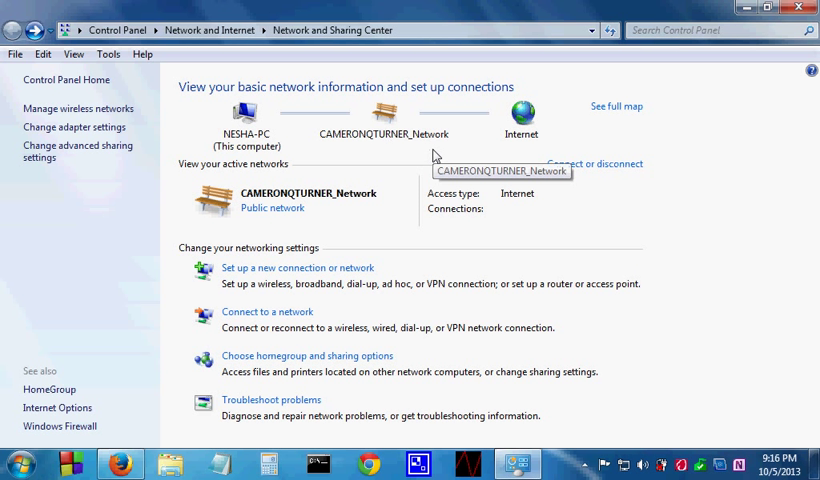
pyautogui.moveTo(380, 148)
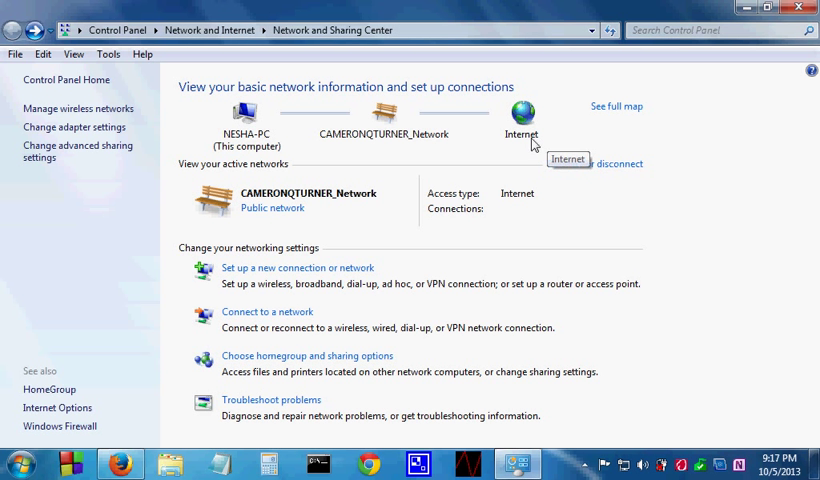
pyautogui.moveTo(226, 116)
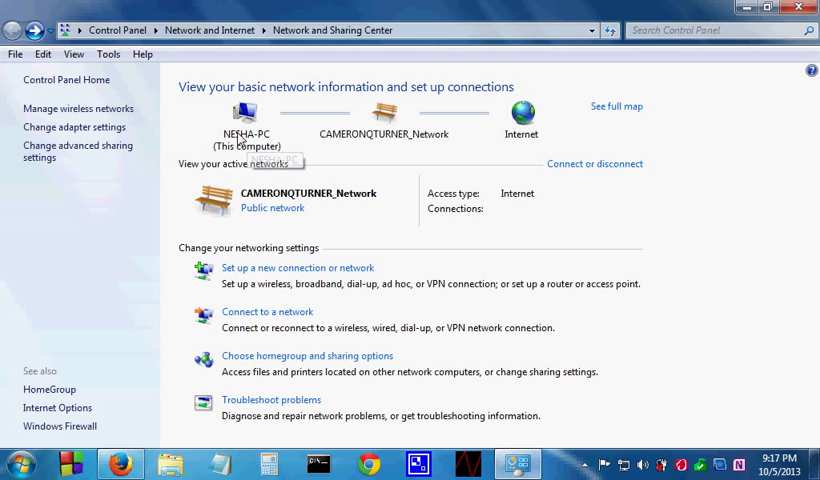
pyautogui.moveTo(344, 148)
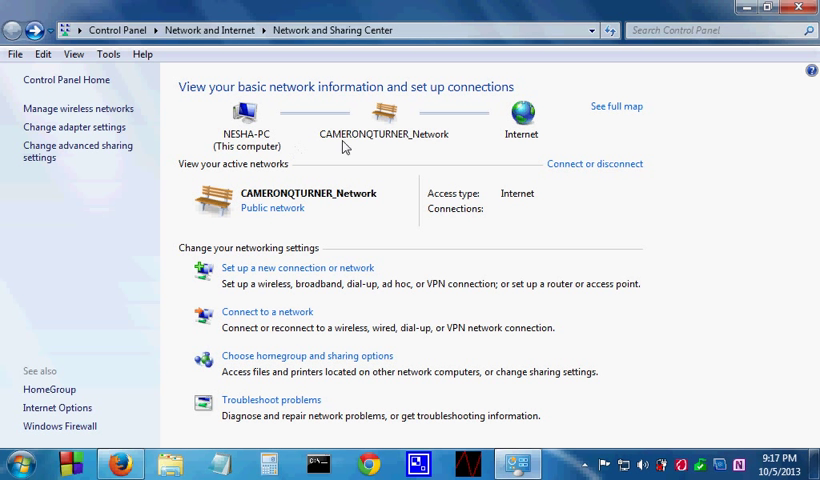
pyautogui.moveTo(58, 114)
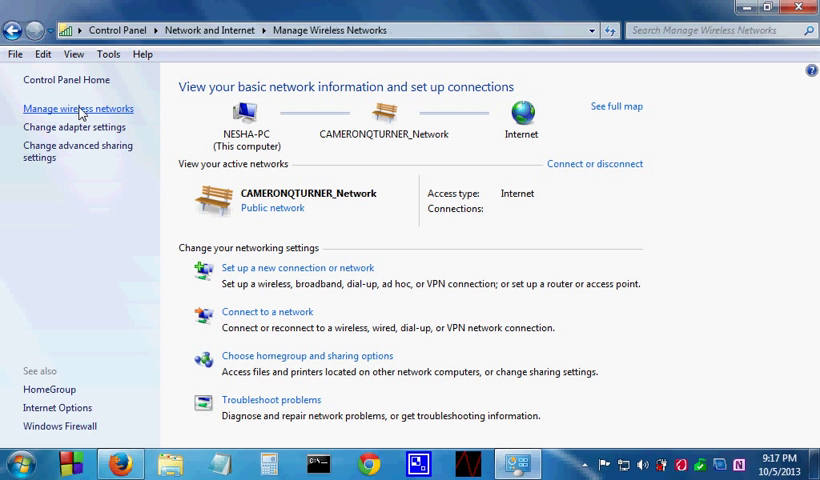
pyautogui.click(76, 108)
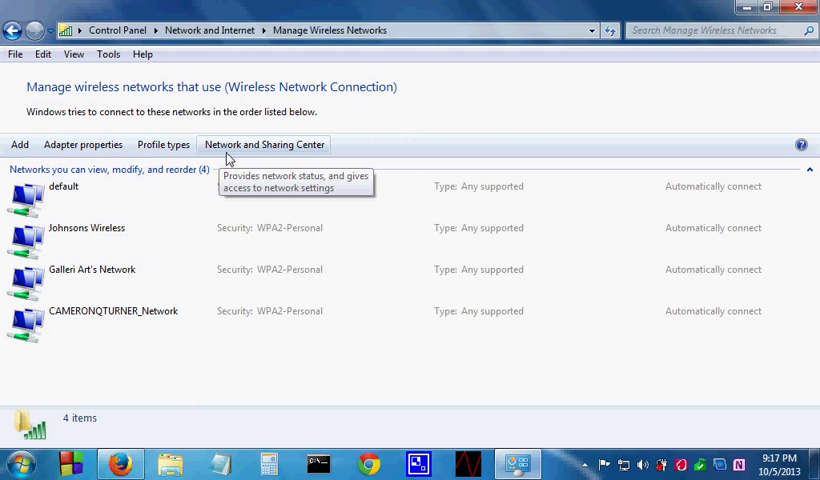
pyautogui.moveTo(454, 114)
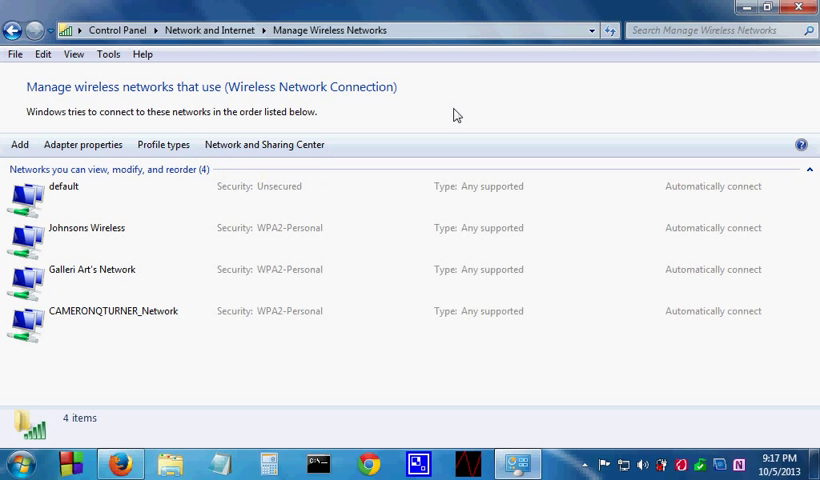
pyautogui.moveTo(400, 118)
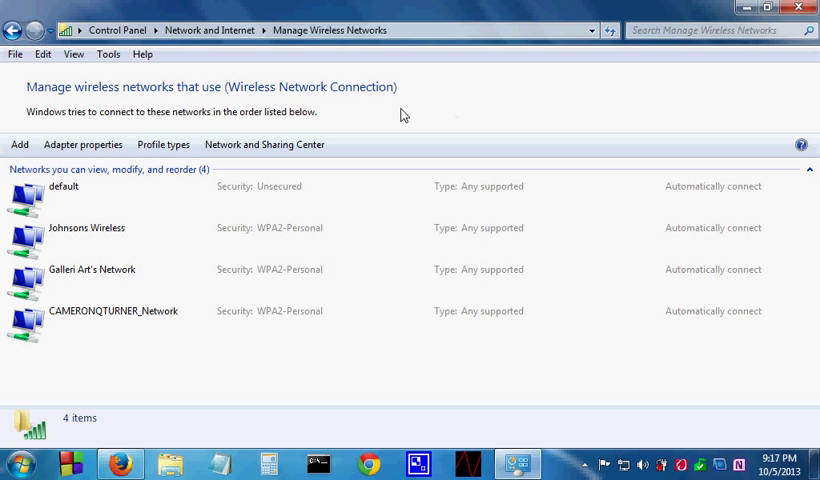
pyautogui.moveTo(218, 92)
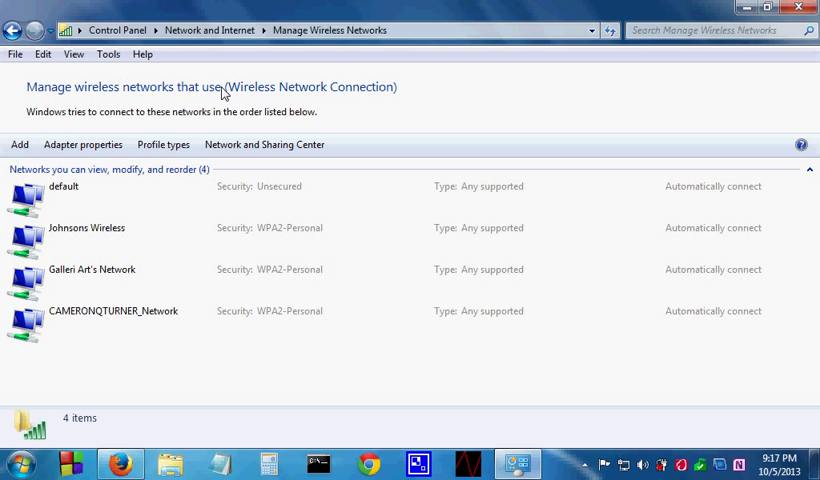
pyautogui.moveTo(298, 108)
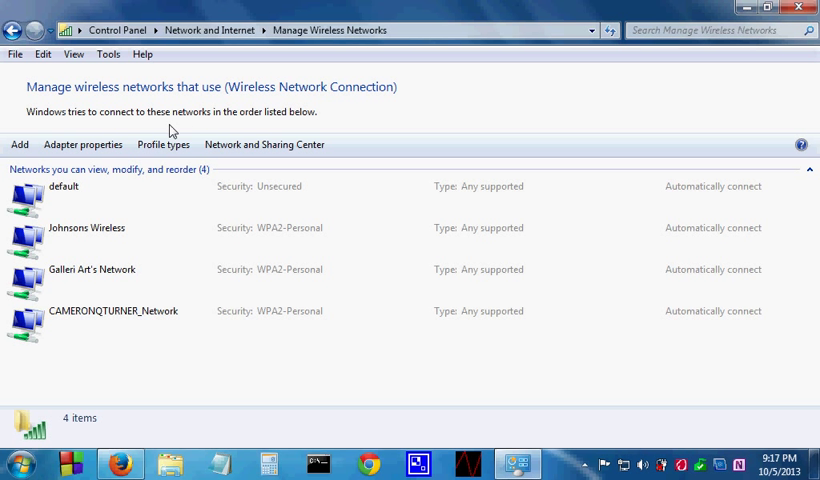
pyautogui.moveTo(144, 136)
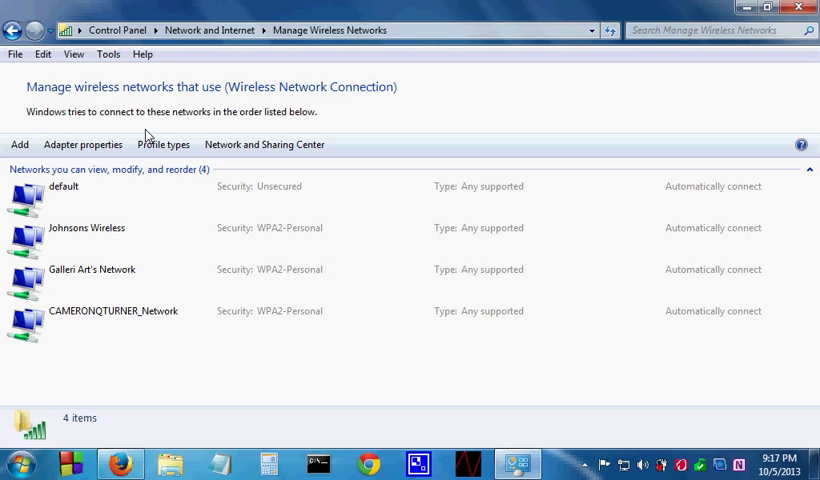
pyautogui.moveTo(248, 128)
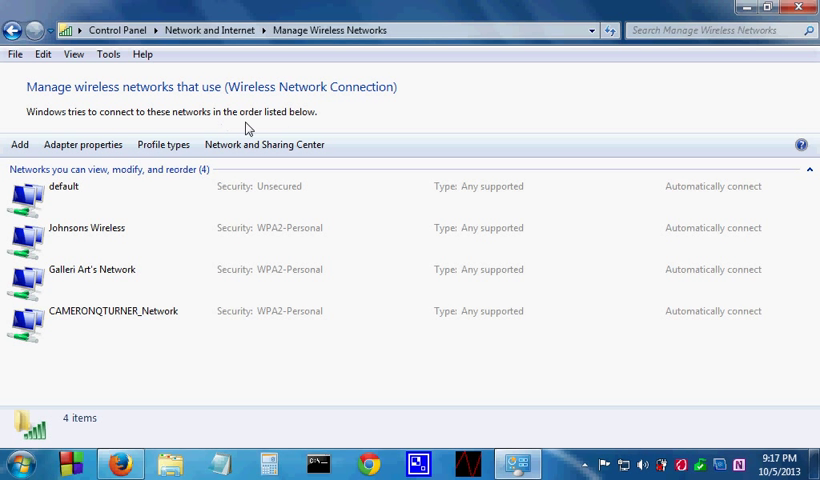
pyautogui.moveTo(152, 156)
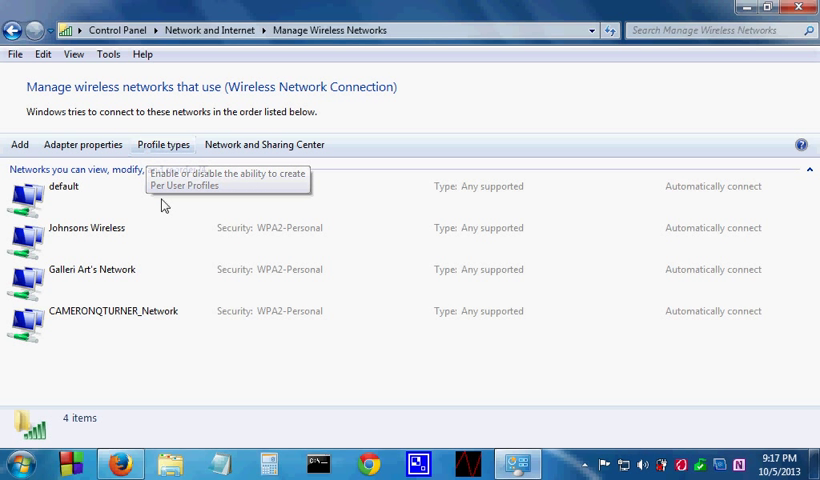
pyautogui.moveTo(138, 192)
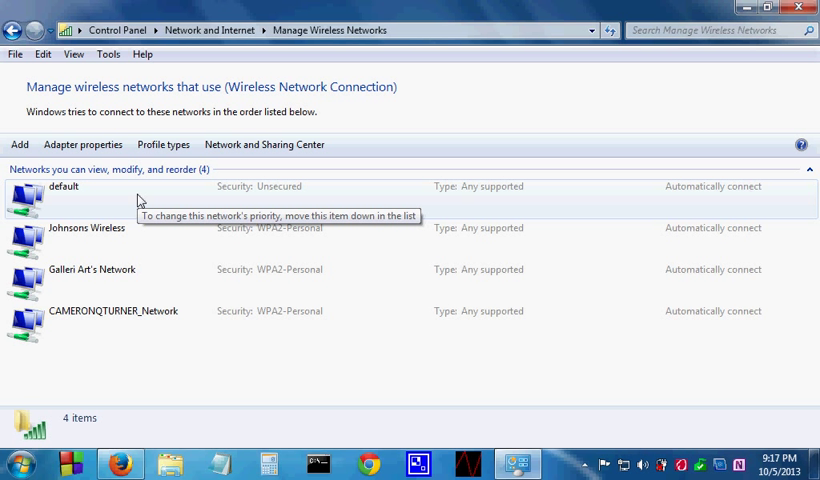
pyautogui.moveTo(118, 284)
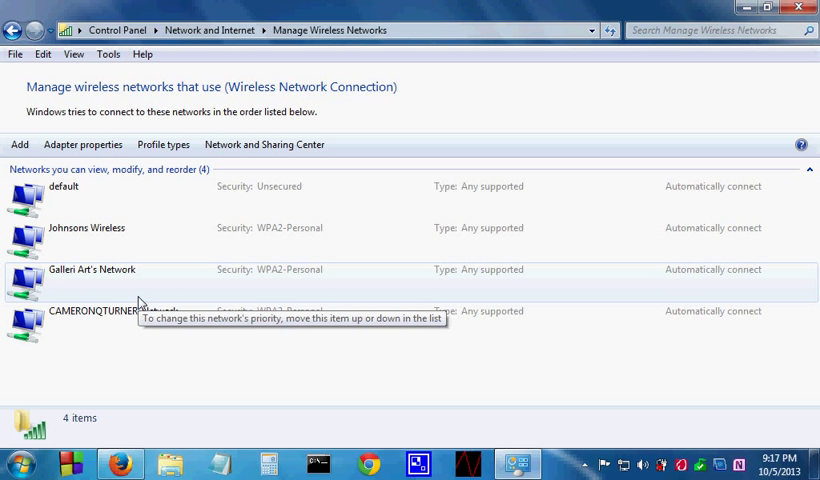
pyautogui.moveTo(176, 336)
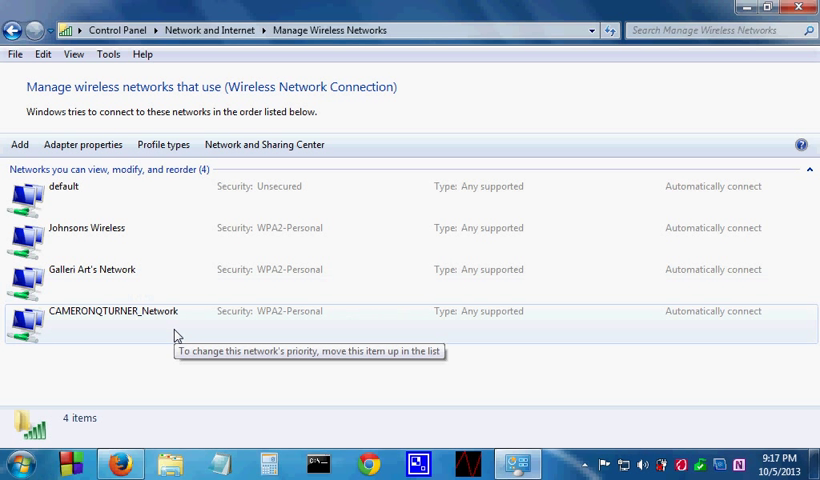
pyautogui.moveTo(110, 326)
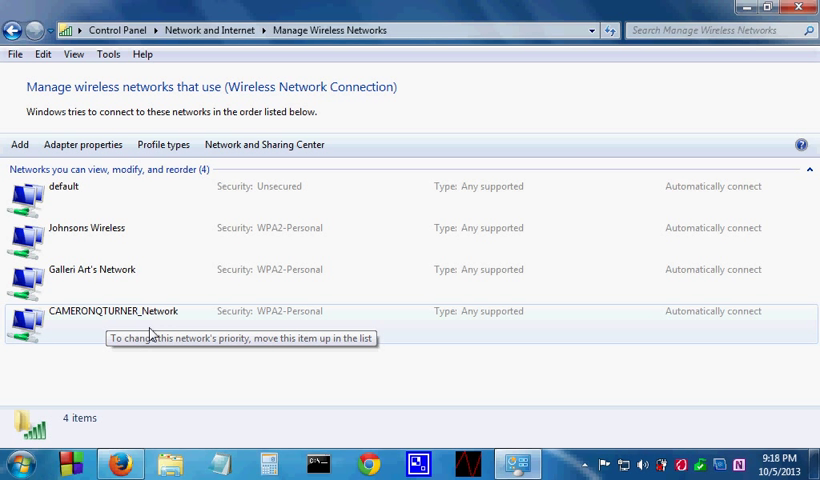
pyautogui.moveTo(172, 332)
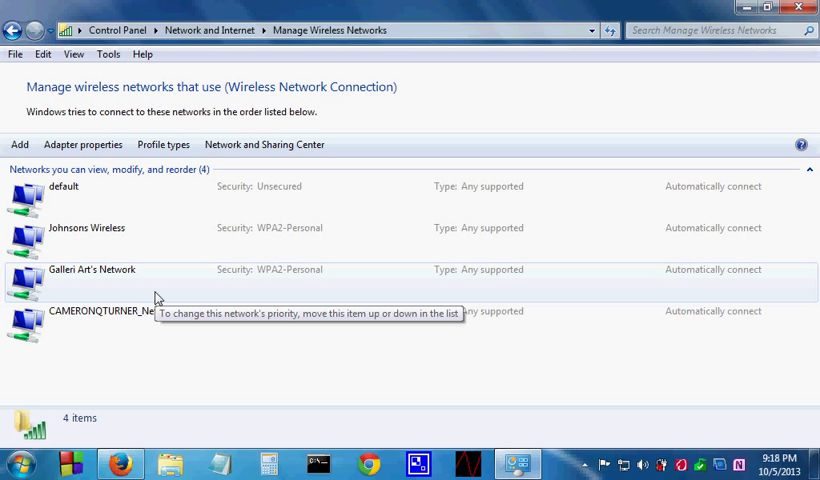
pyautogui.moveTo(168, 258)
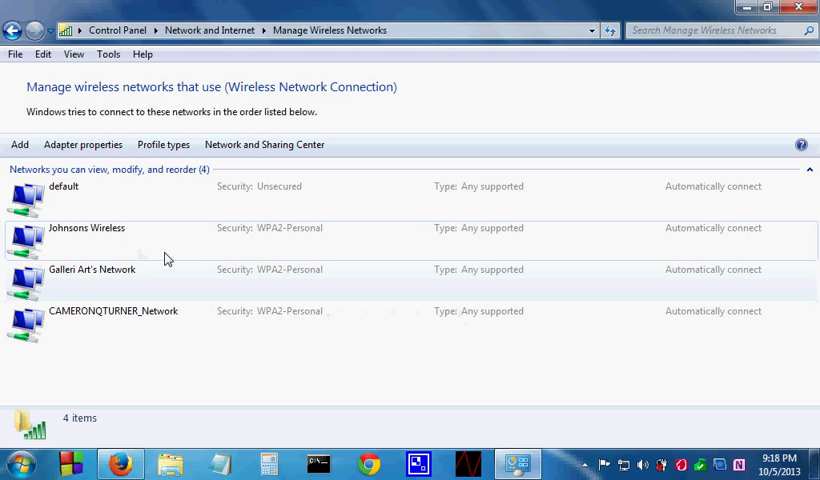
pyautogui.moveTo(160, 250)
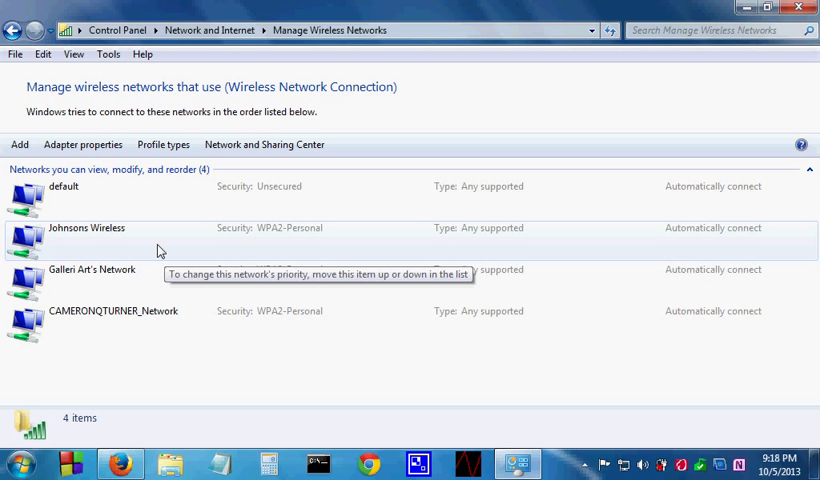
# Select the saved Johnsons Wireless network and request its removal
pyautogui.click(84, 228)
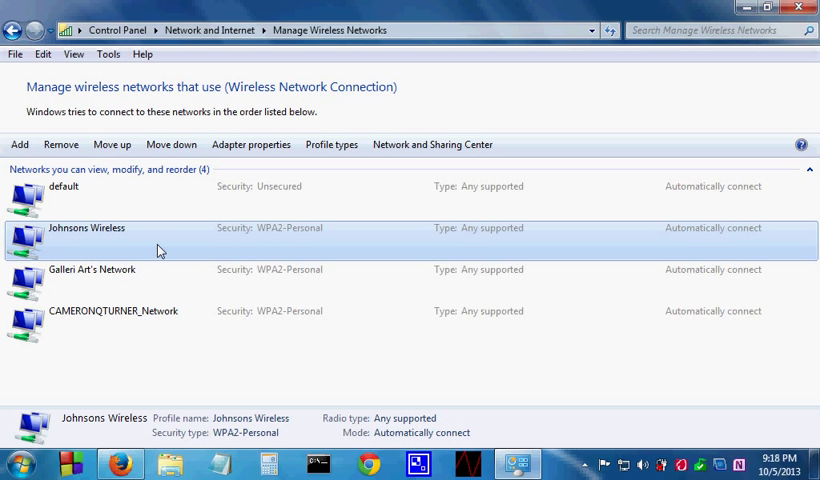
pyautogui.moveTo(296, 246)
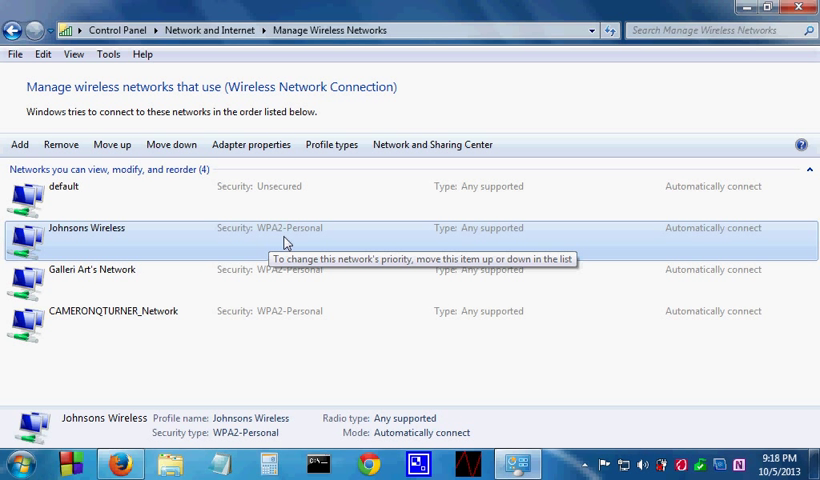
pyautogui.moveTo(276, 236)
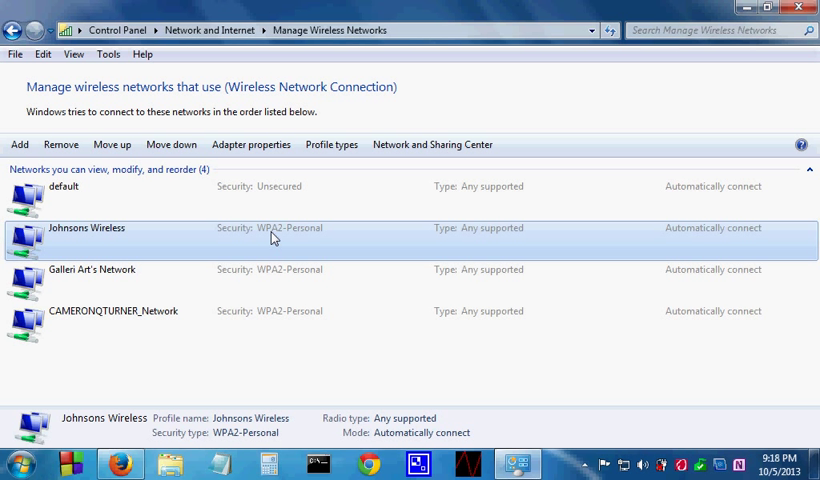
pyautogui.moveTo(256, 246)
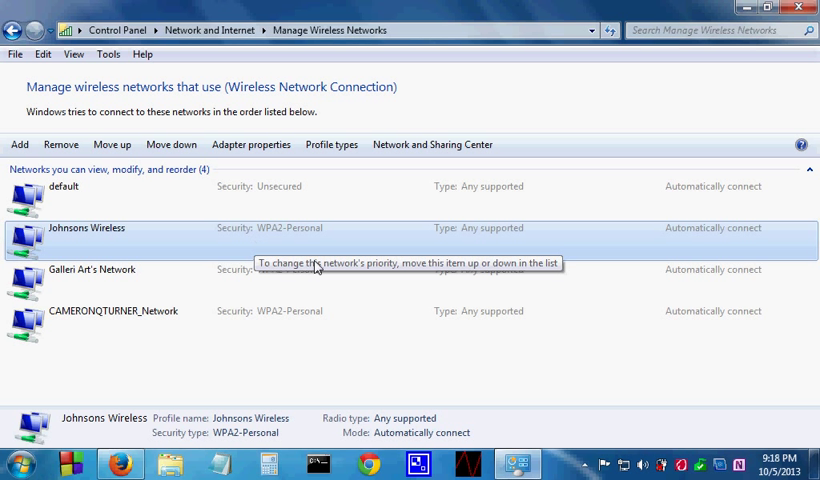
pyautogui.moveTo(282, 248)
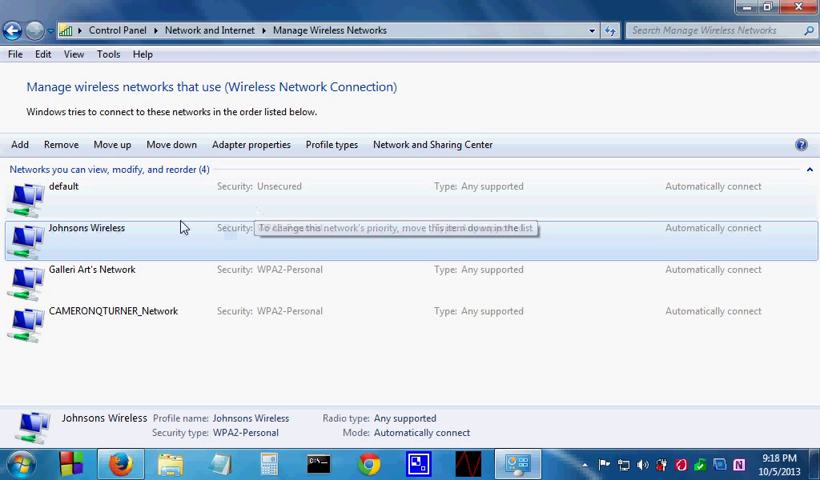
pyautogui.moveTo(58, 144)
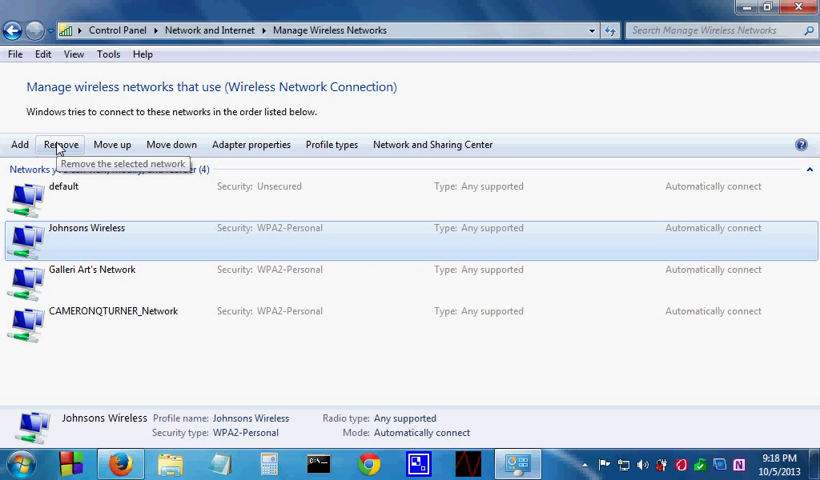
pyautogui.moveTo(142, 252)
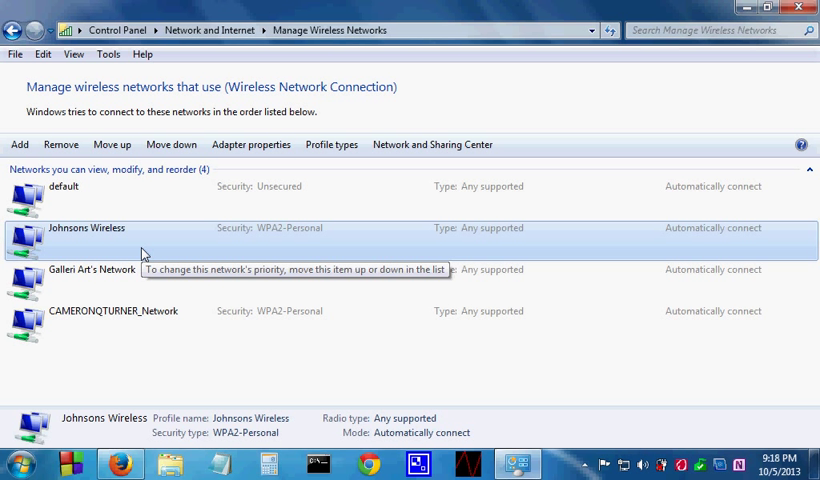
pyautogui.moveTo(88, 246)
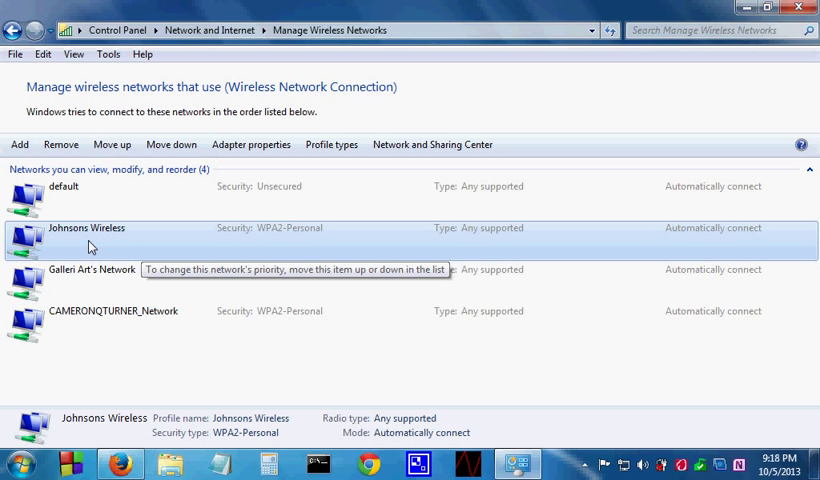
pyautogui.moveTo(174, 272)
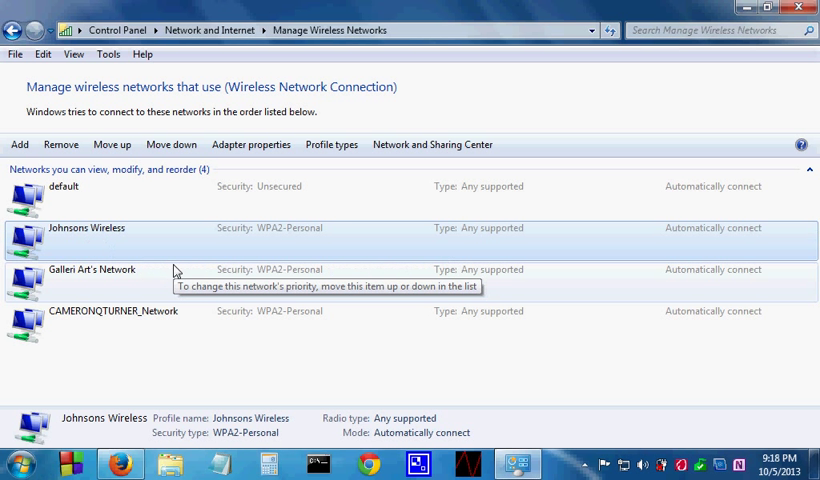
pyautogui.moveTo(128, 240)
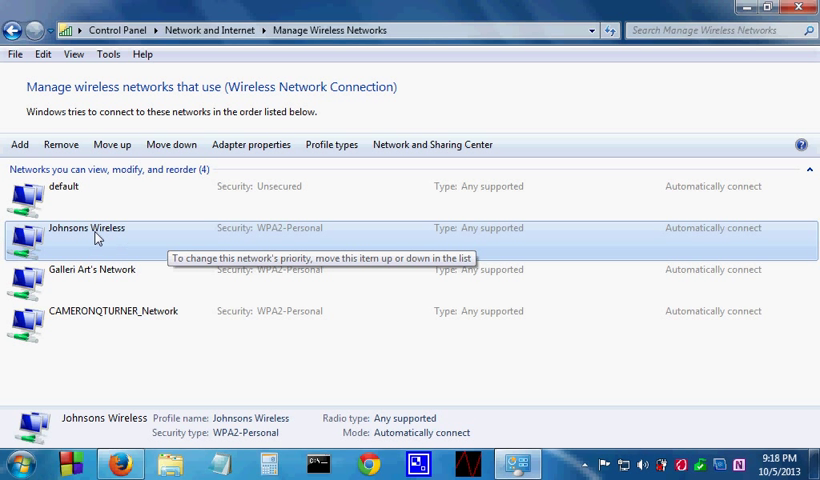
pyautogui.moveTo(60, 144)
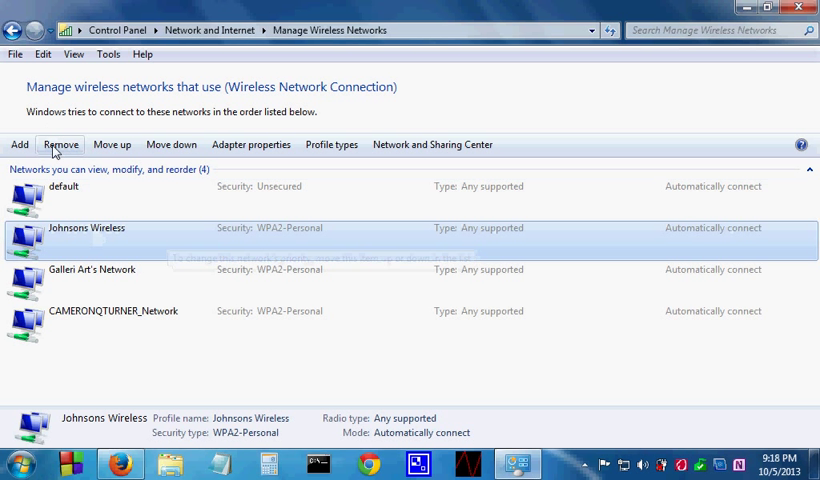
pyautogui.moveTo(60, 144)
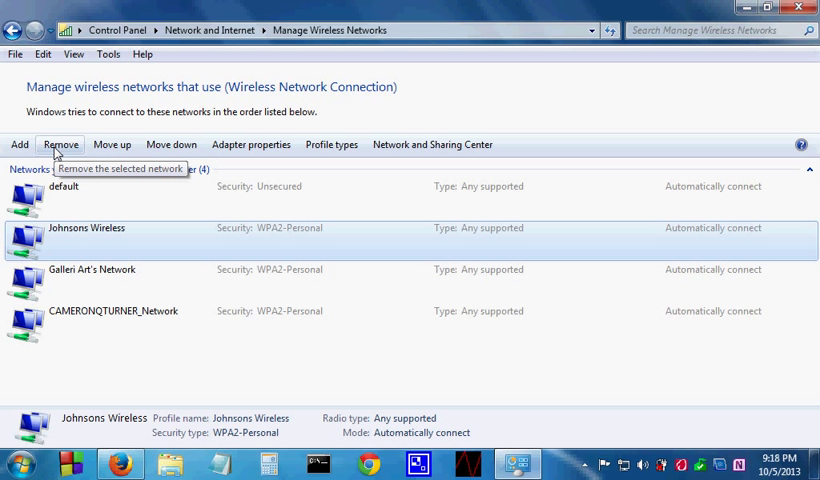
pyautogui.click(58, 144)
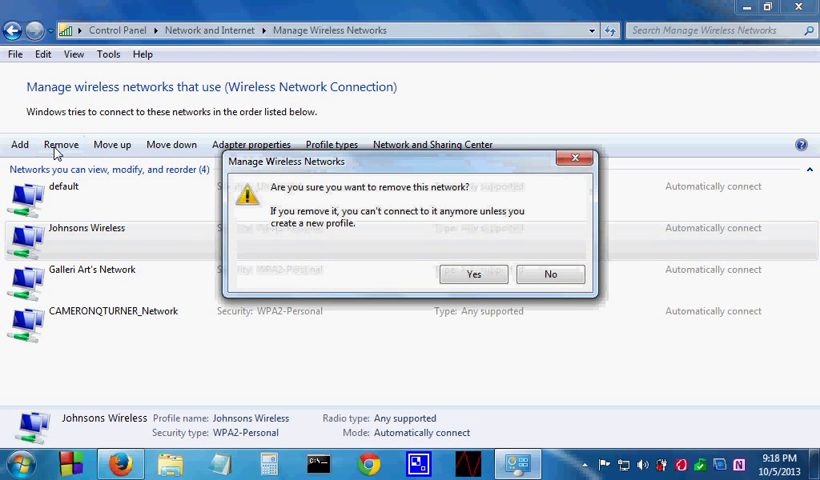
pyautogui.moveTo(424, 240)
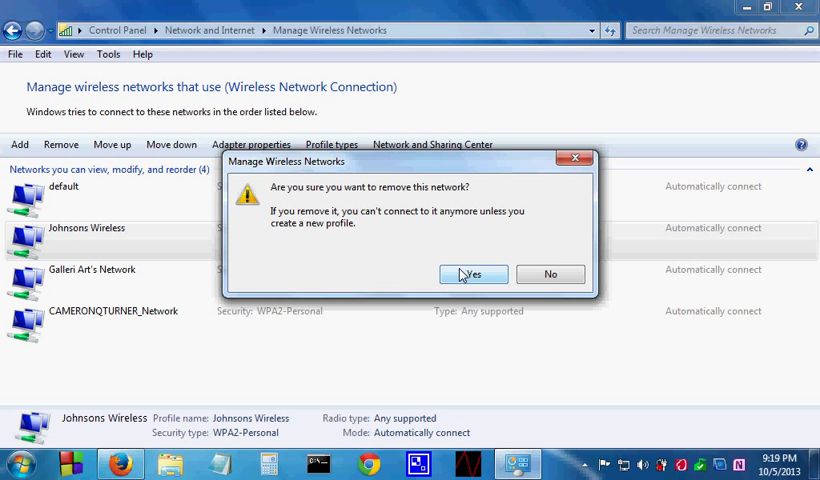
# Confirm removal of Johnsons Wireless, leaving three saved networks
pyautogui.click(472, 274)
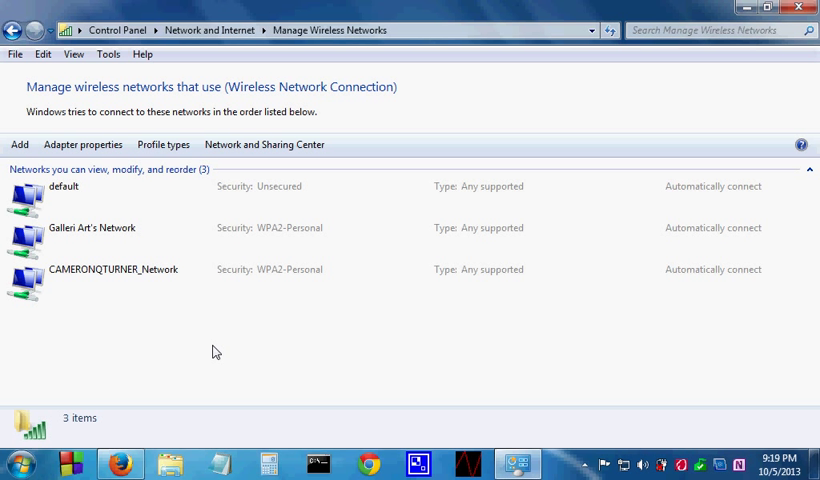
pyautogui.moveTo(204, 316)
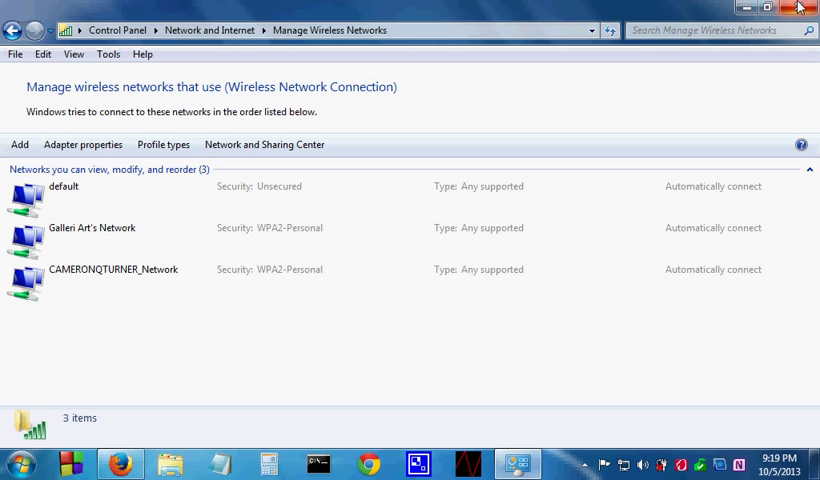
# Close Manage Wireless Networks and return to the Network and Sharing Center from the tray
pyautogui.click(800, 12)
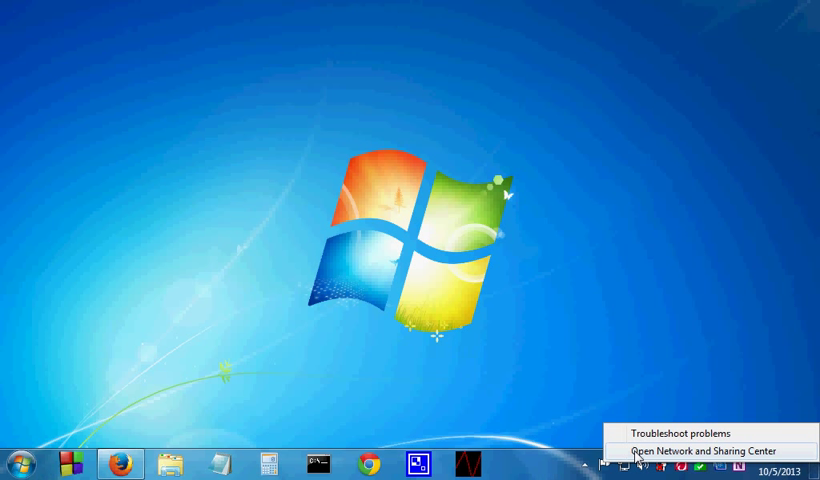
pyautogui.click(690, 444)
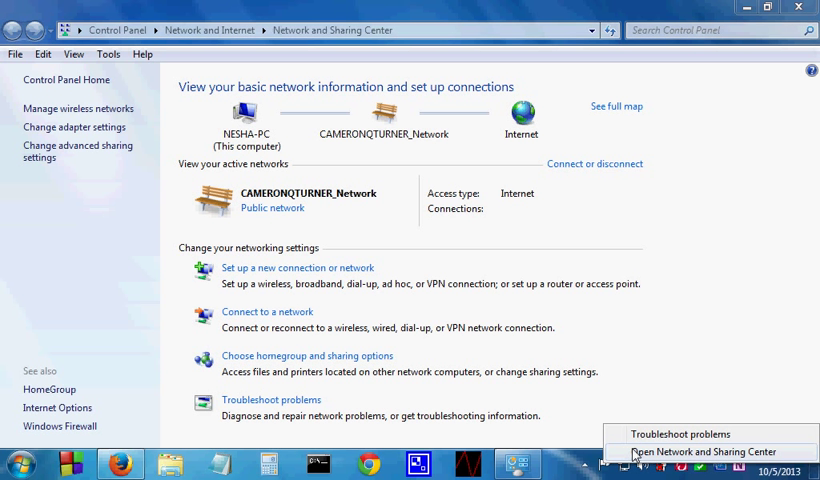
pyautogui.moveTo(660, 428)
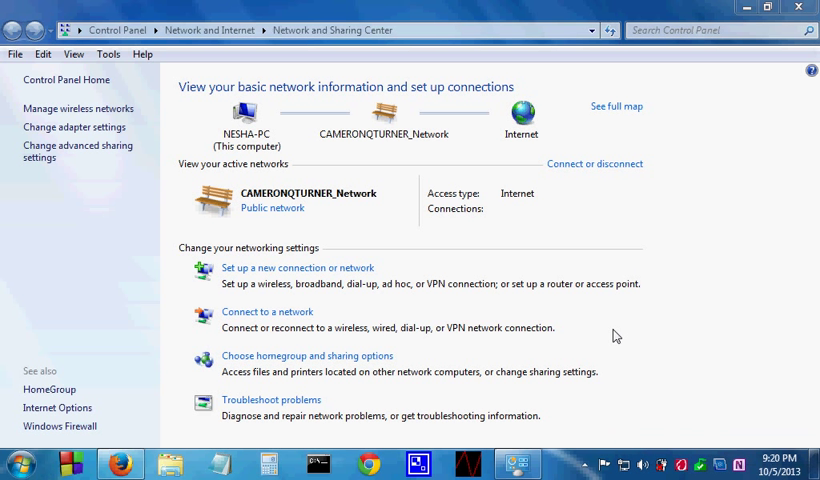
pyautogui.moveTo(752, 304)
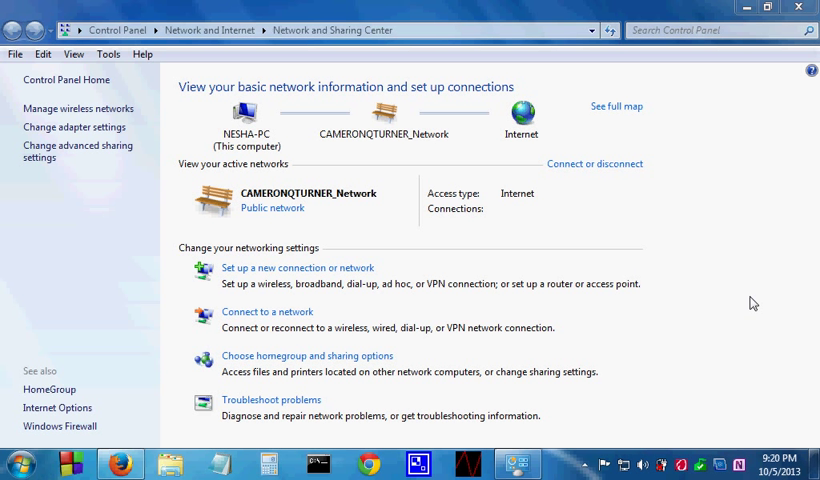
# Launch Windows Network Diagnostics and cancel the problem detection
pyautogui.click(272, 400)
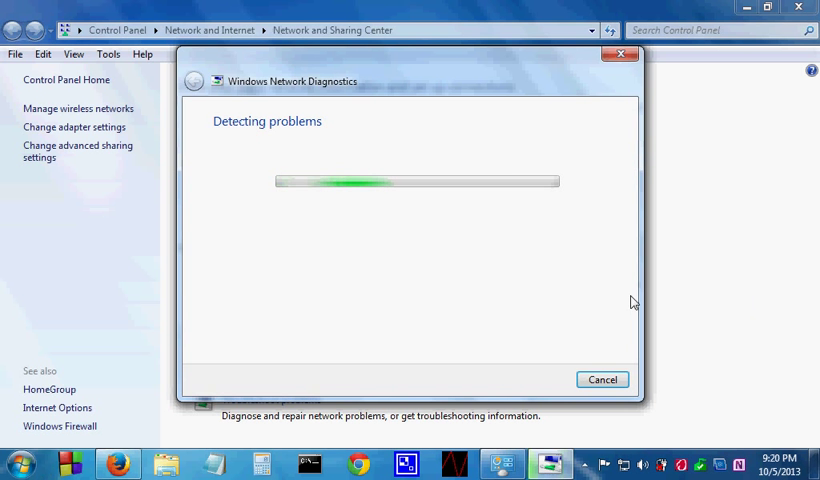
pyautogui.click(602, 380)
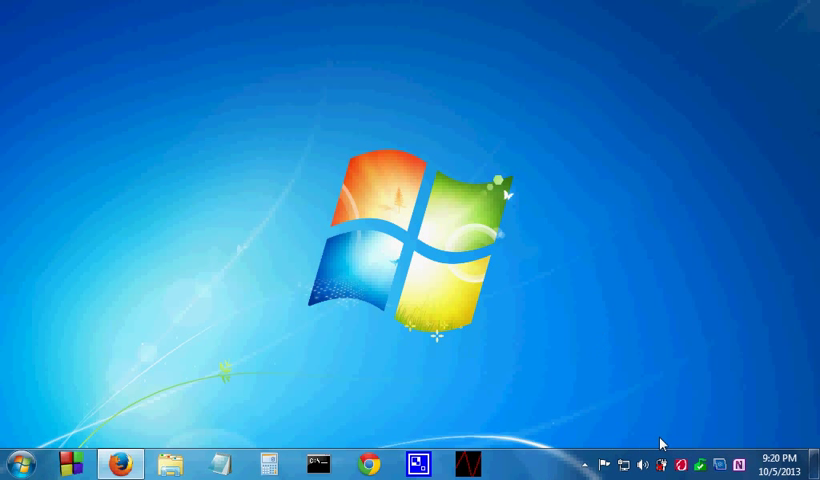
pyautogui.moveTo(636, 456)
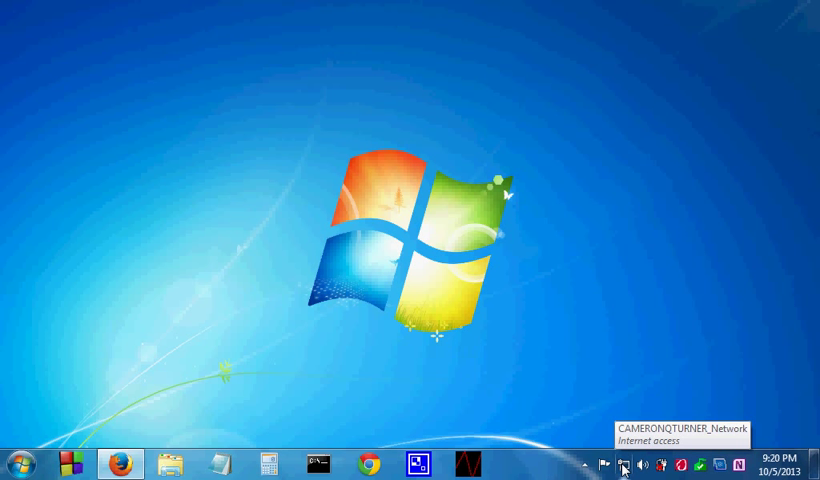
# Bring up the network tray icon's menu to reopen the Network and Sharing Center
pyautogui.rightClick(624, 468)
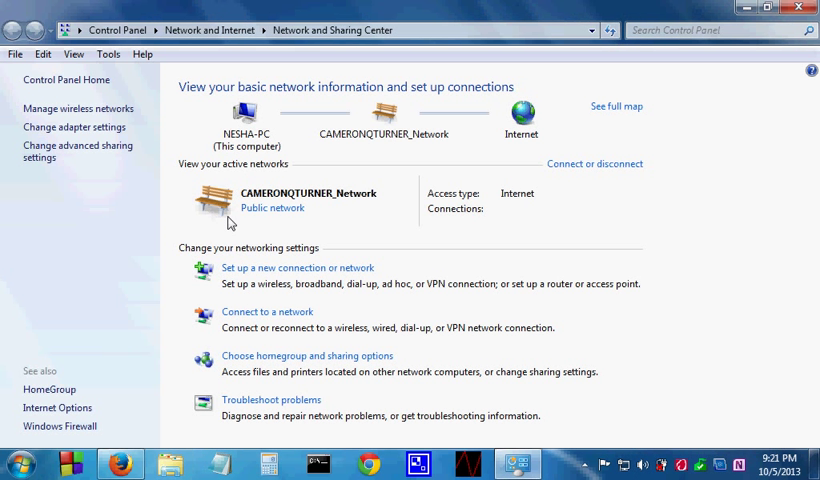
pyautogui.moveTo(300, 298)
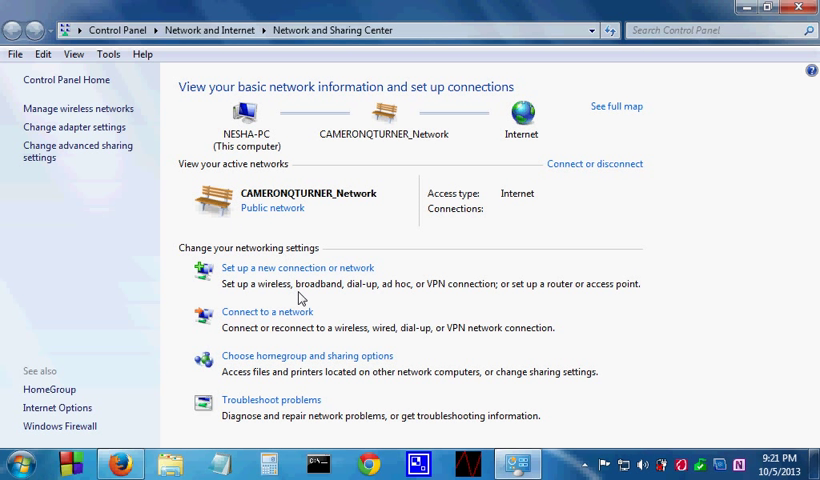
pyautogui.moveTo(276, 316)
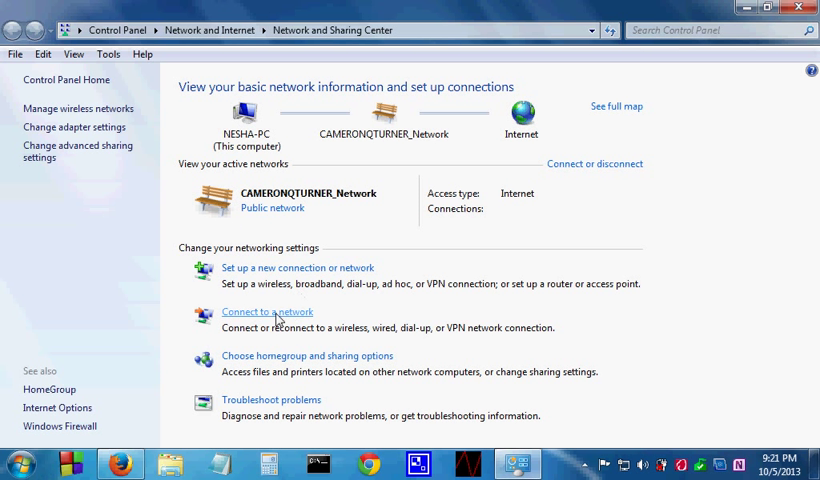
# Connect to Other Network from the wireless flyout with Connect automatically unticked
pyautogui.click(266, 312)
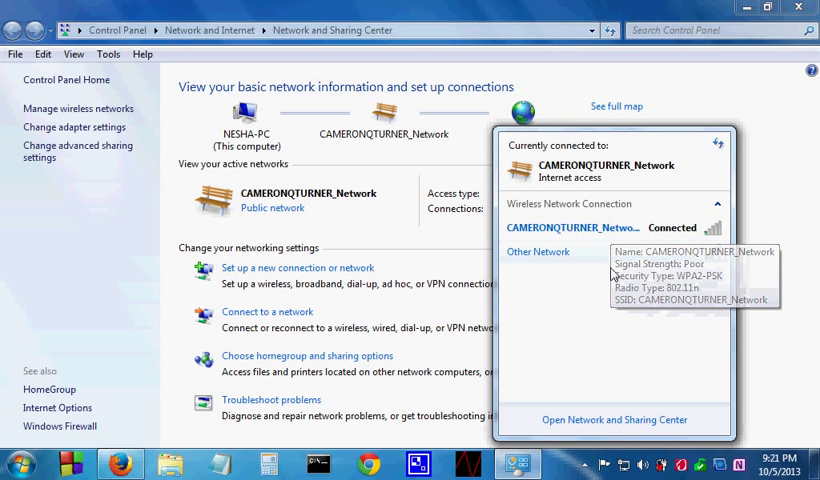
pyautogui.moveTo(604, 322)
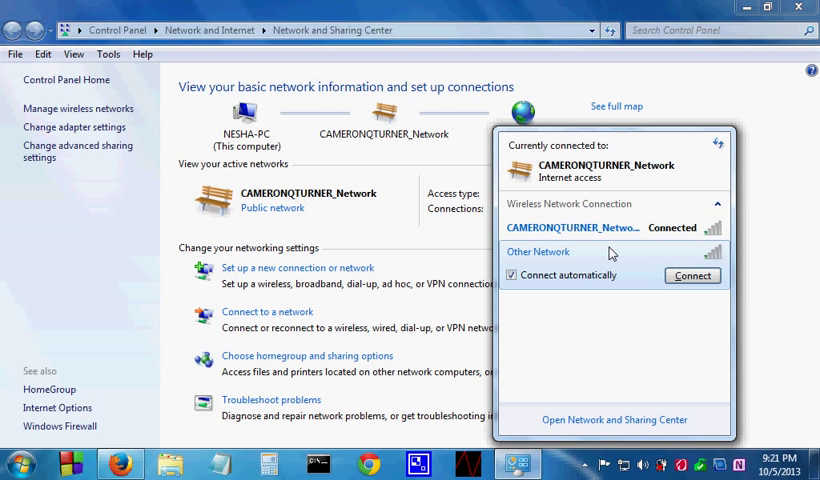
pyautogui.moveTo(620, 246)
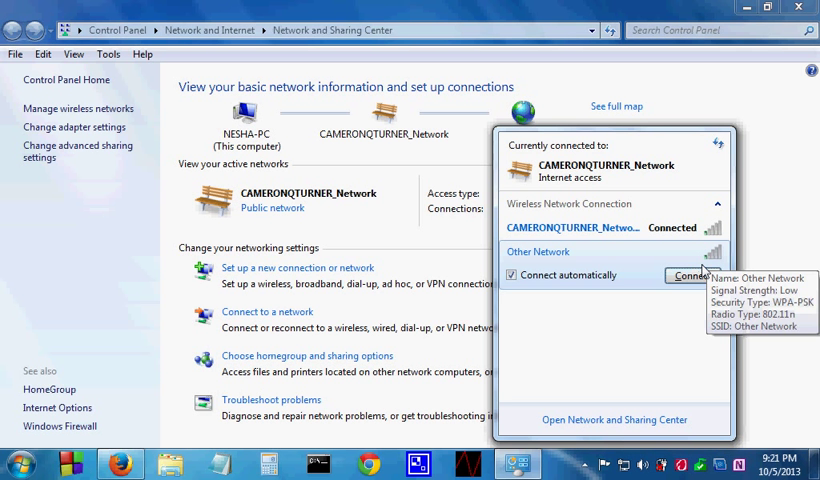
pyautogui.click(510, 276)
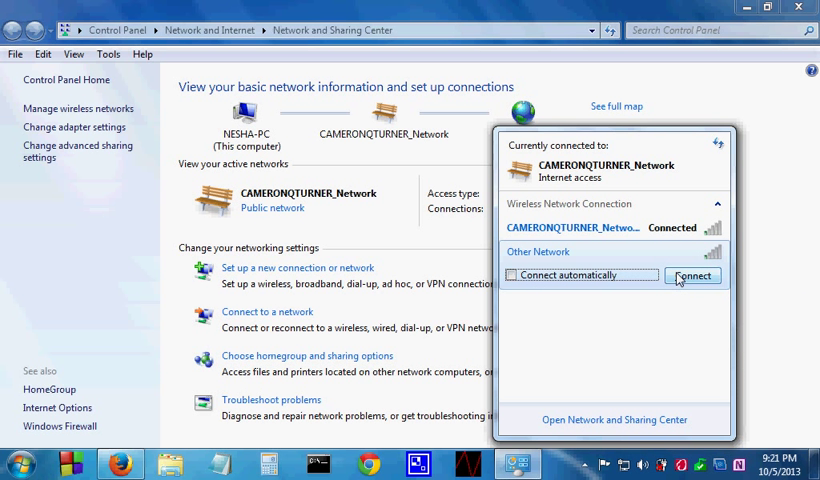
pyautogui.click(692, 276)
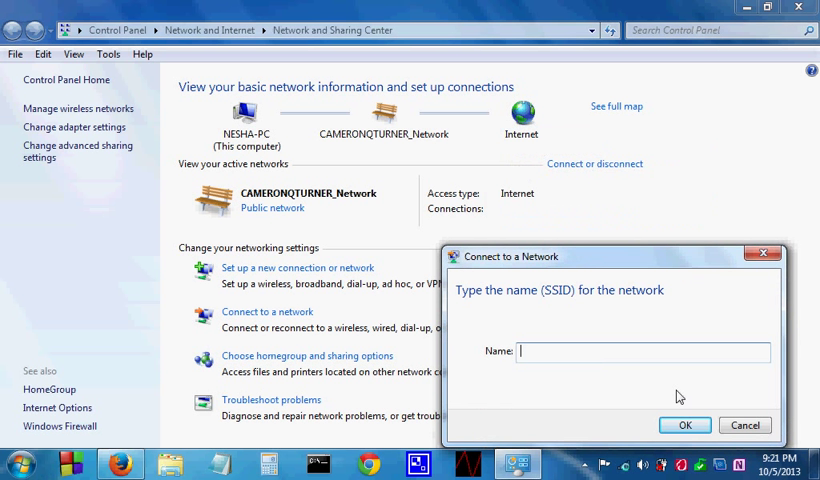
pyautogui.moveTo(536, 360)
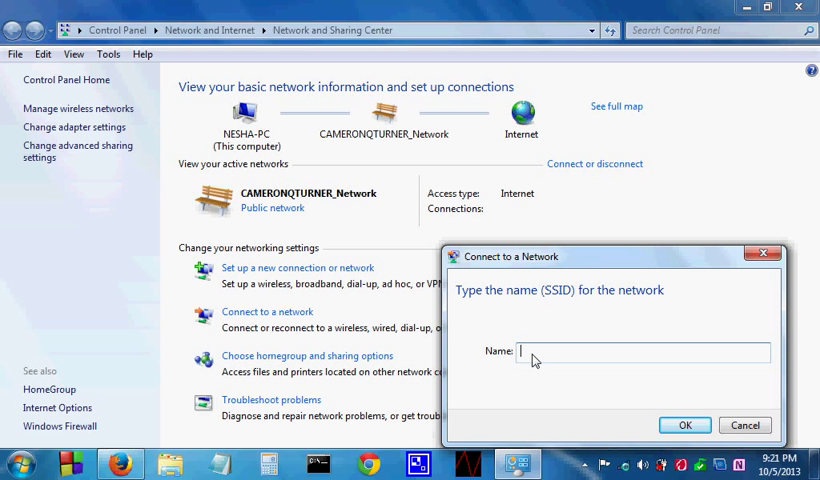
# Enter 'hjargiearsa' in the SSID field, then cancel the prompt without connecting
pyautogui.write('hjargiearsa')
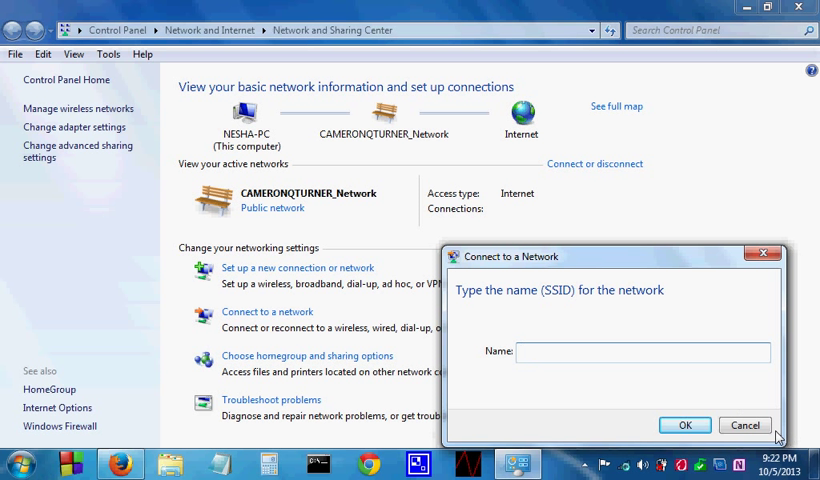
pyautogui.click(744, 424)
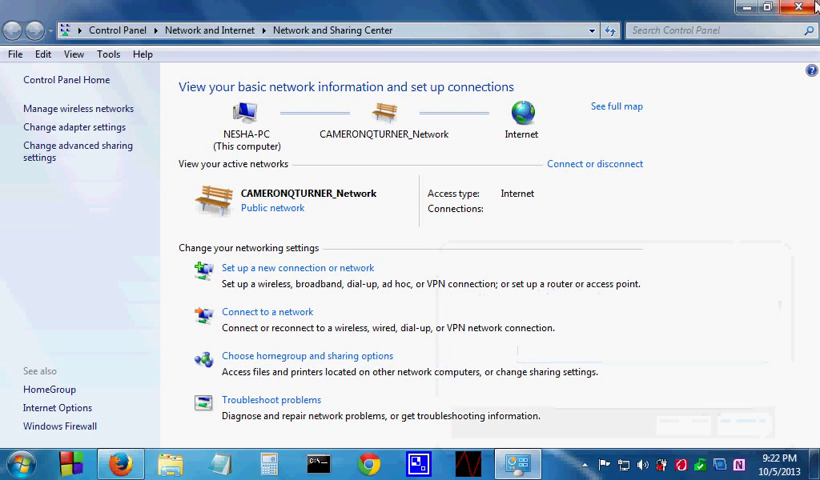
# Close the Network and Sharing Center, reopen it from the tray, and close it again
pyautogui.click(800, 12)
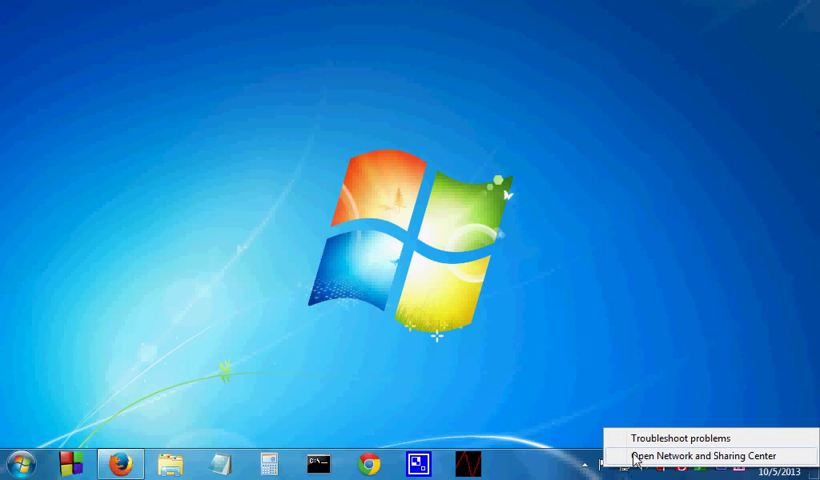
pyautogui.click(690, 454)
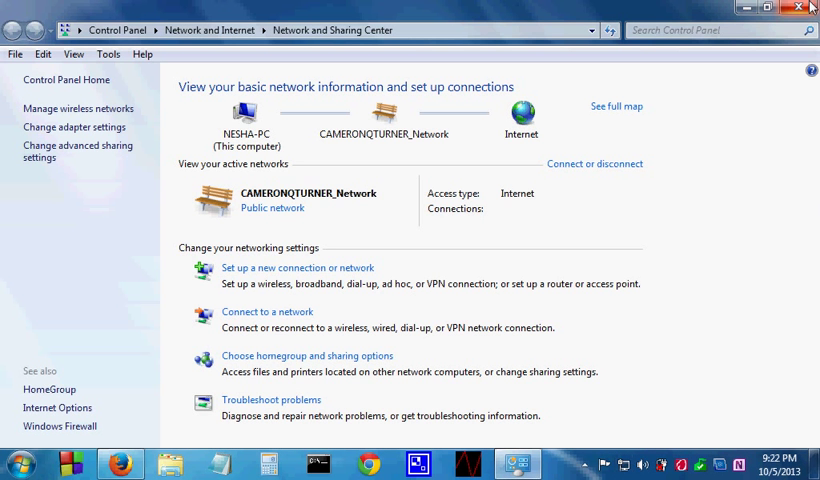
pyautogui.click(800, 8)
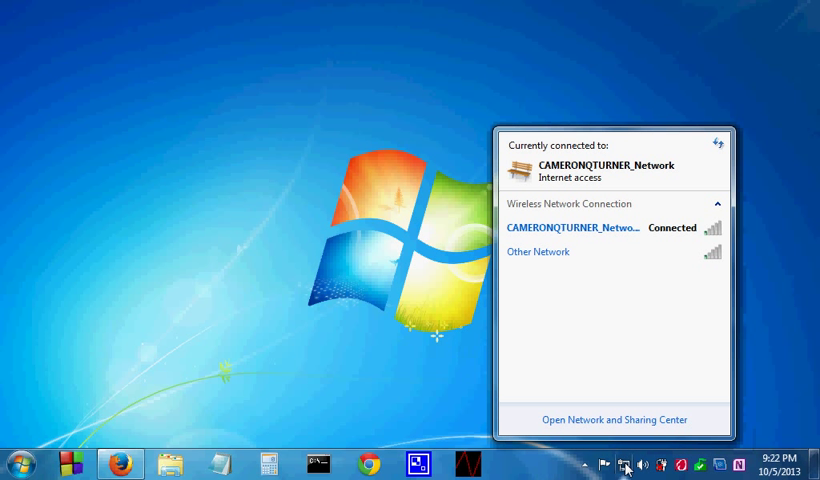
pyautogui.moveTo(620, 376)
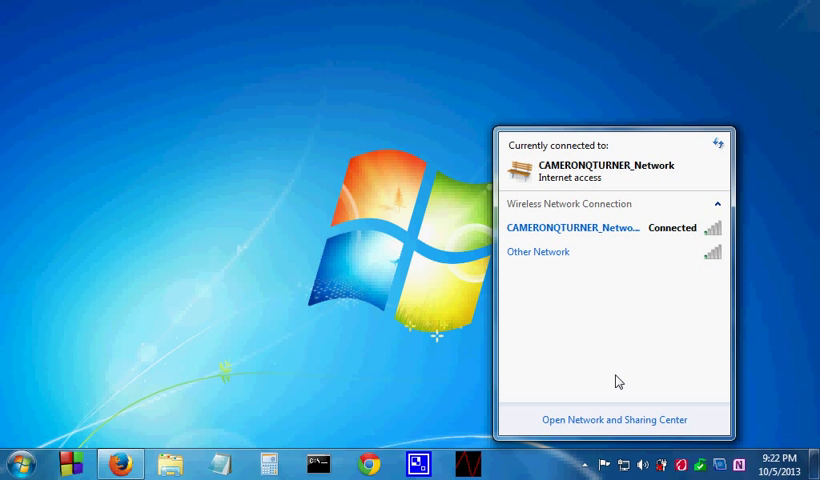
# Start connecting to Other Network from the flyout, then cancel its SSID prompt
pyautogui.click(538, 252)
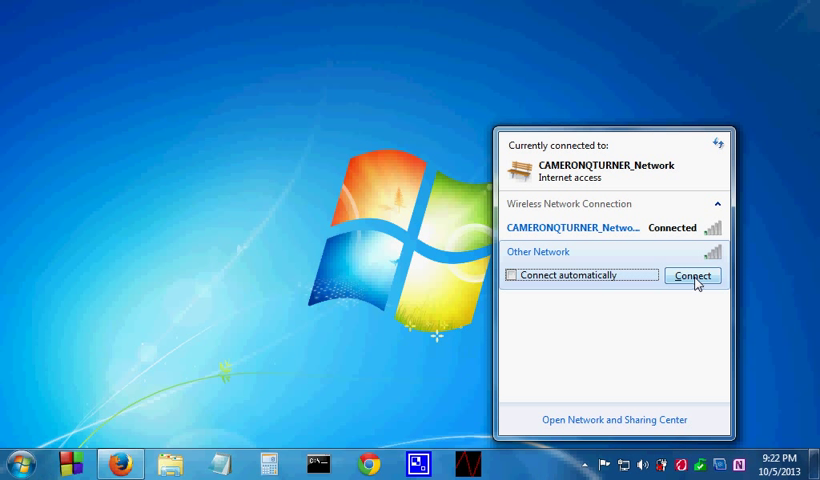
pyautogui.click(692, 276)
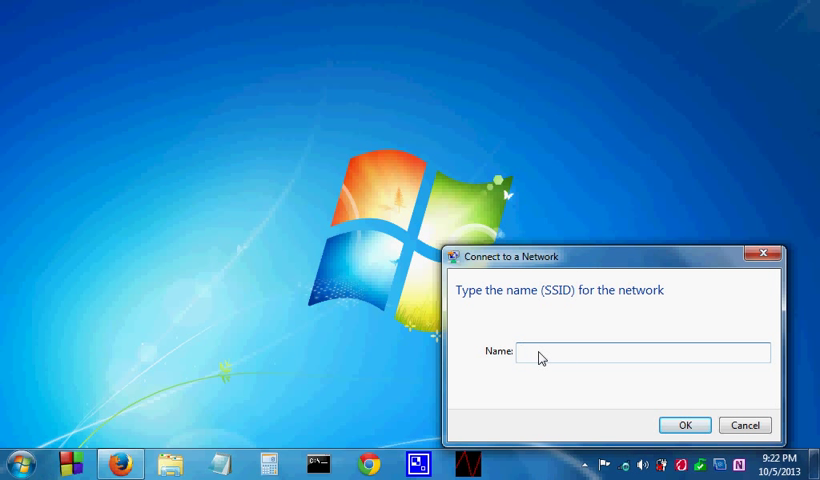
pyautogui.moveTo(752, 424)
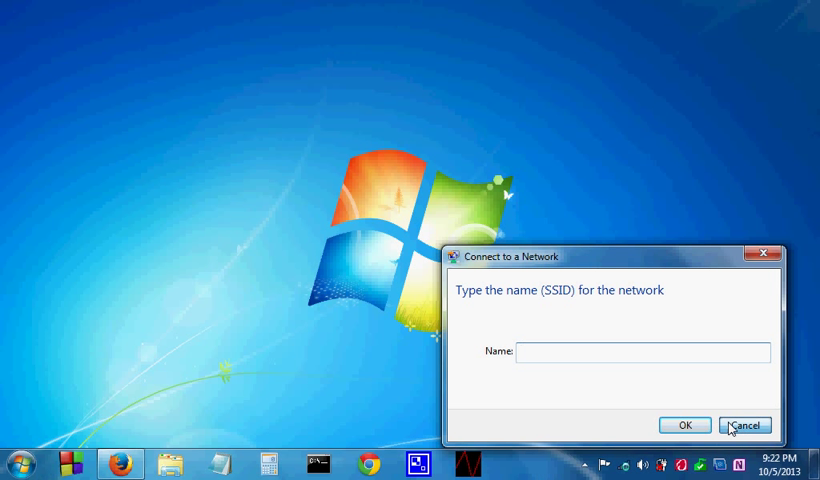
pyautogui.click(740, 424)
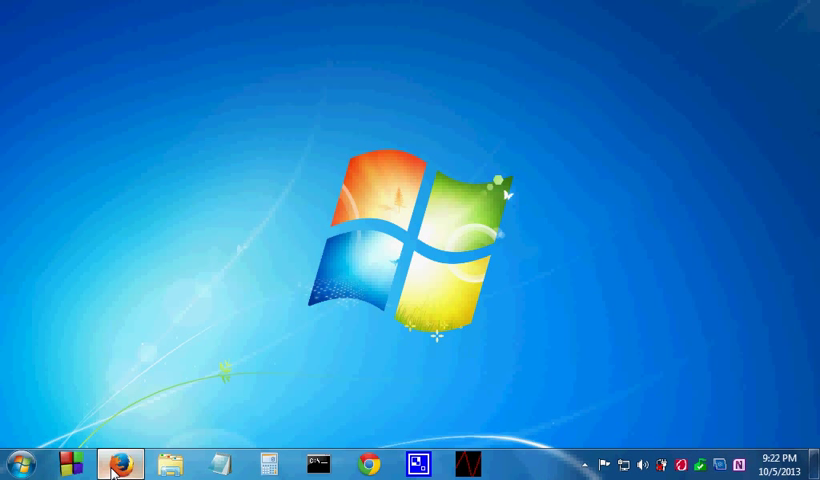
pyautogui.moveTo(168, 348)
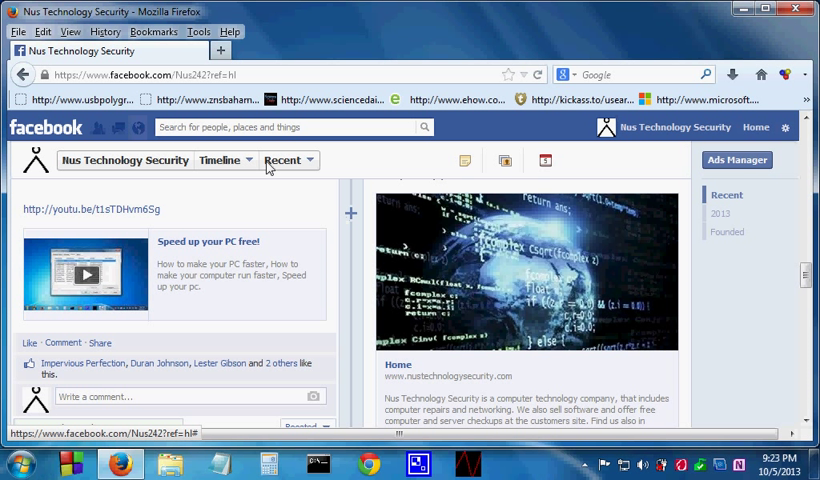
pyautogui.moveTo(150, 92)
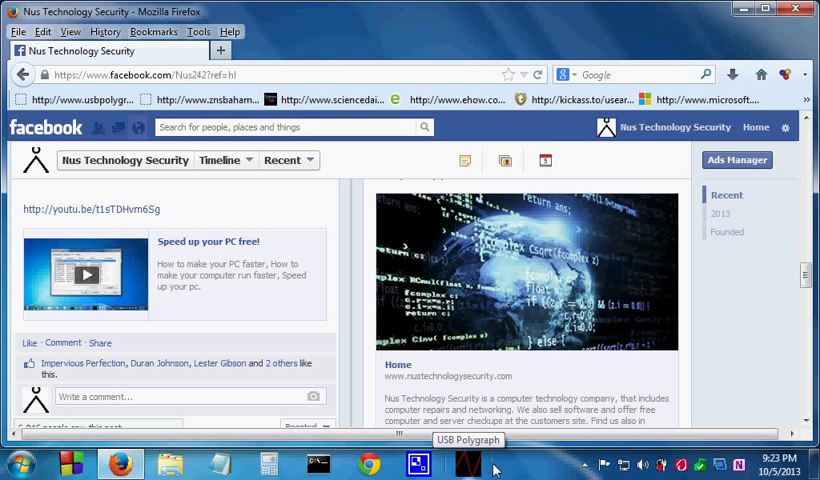
pyautogui.moveTo(494, 466)
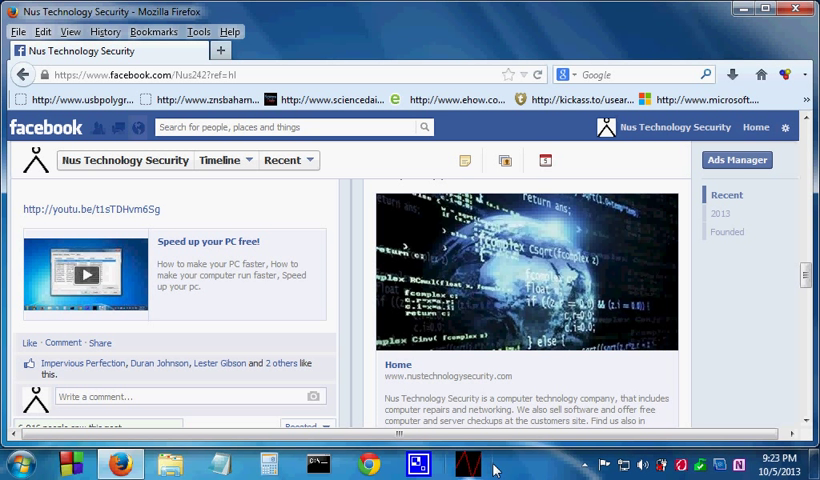